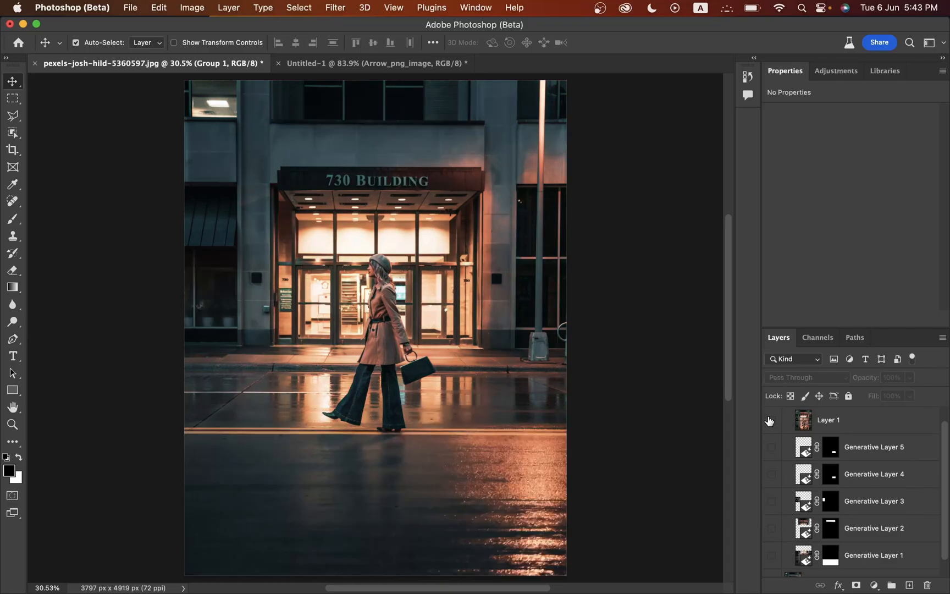
Show the flower window, white puppy and colour-graded layers in the Layers panel
scroll("down", 3)
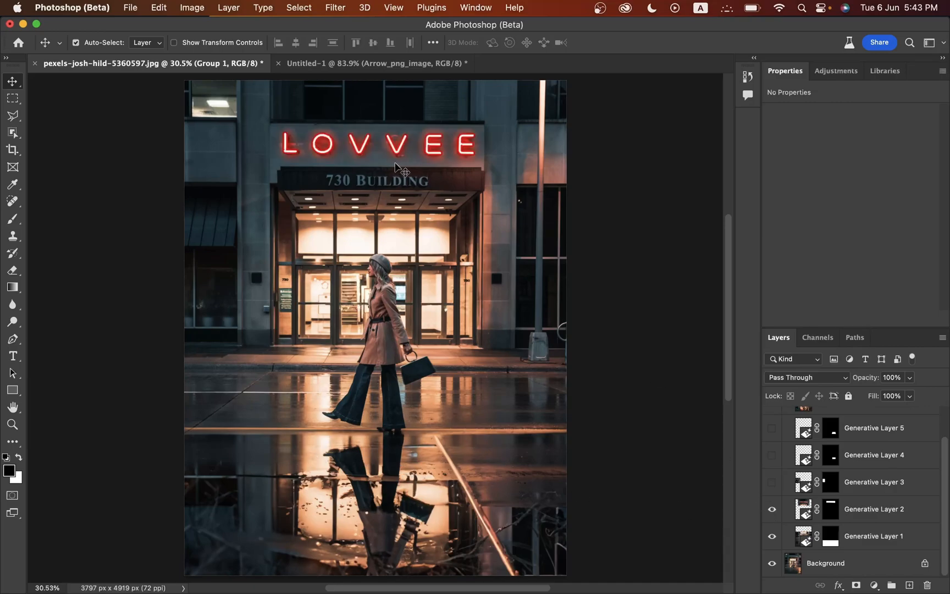
left_click(772, 482)
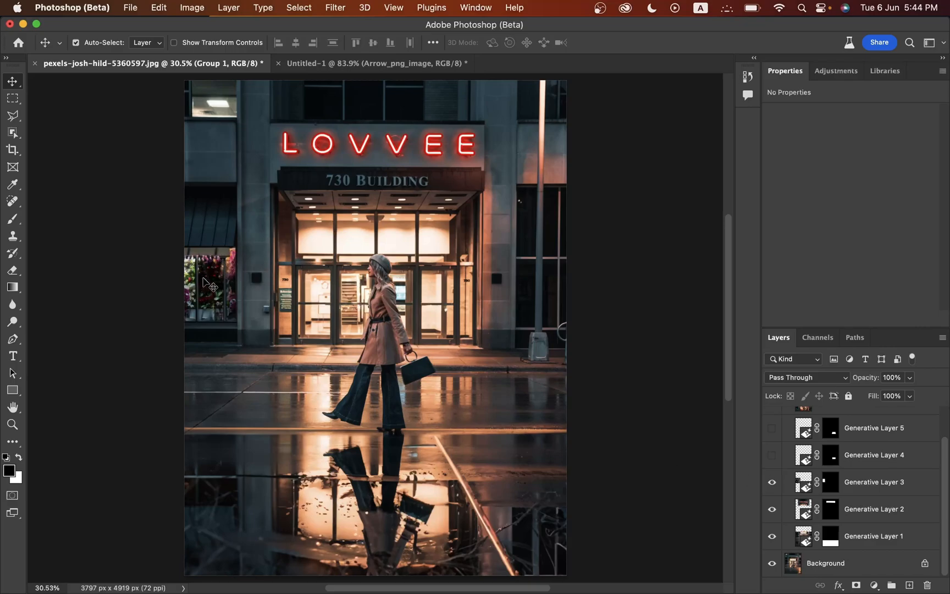
left_click(772, 456)
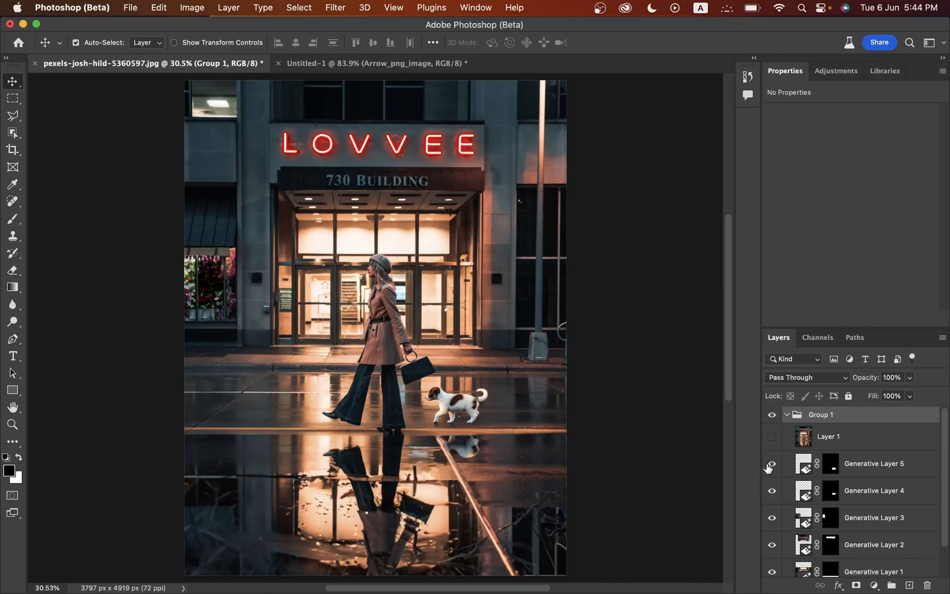
left_click(772, 436)
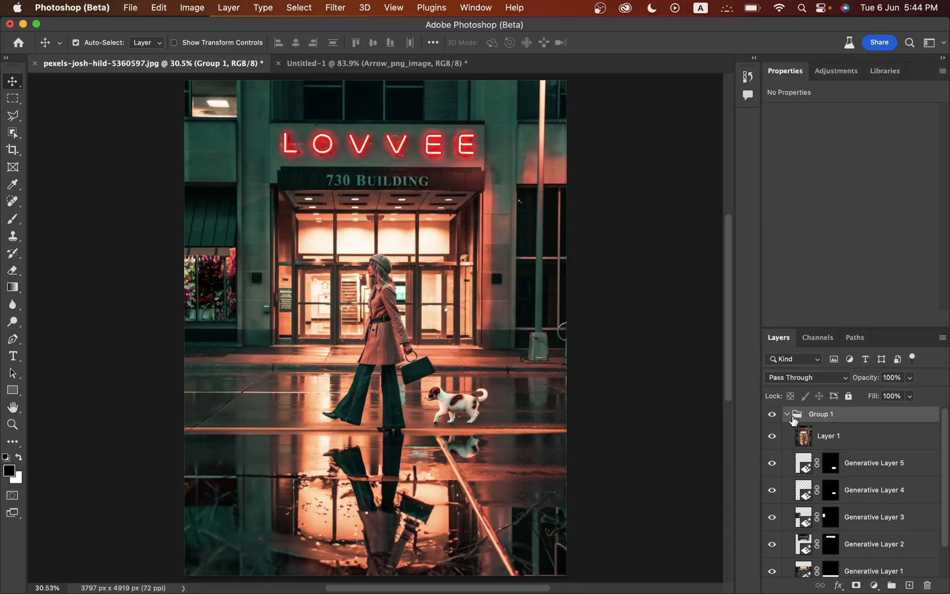
Delete Group 1 together with all its contents
left_click(786, 414)
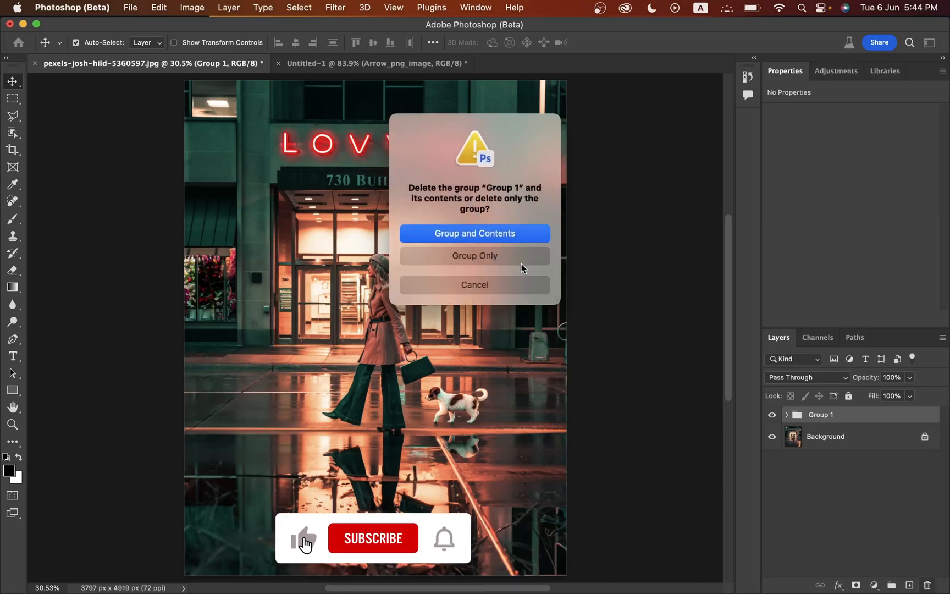
left_click(474, 233)
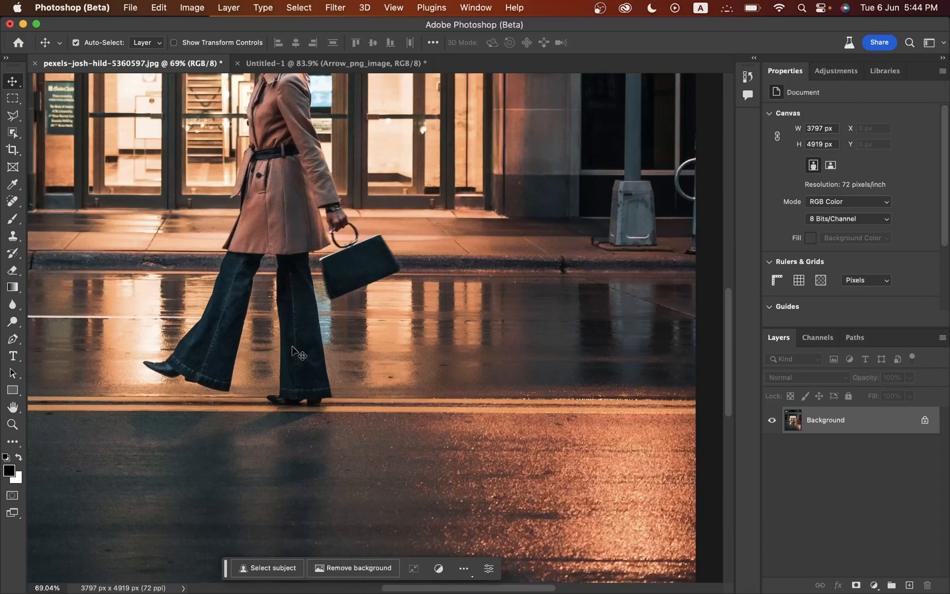
Lasso the street ahead of the woman, generate 'White puppy walking' and try another variation
left_click(12, 115)
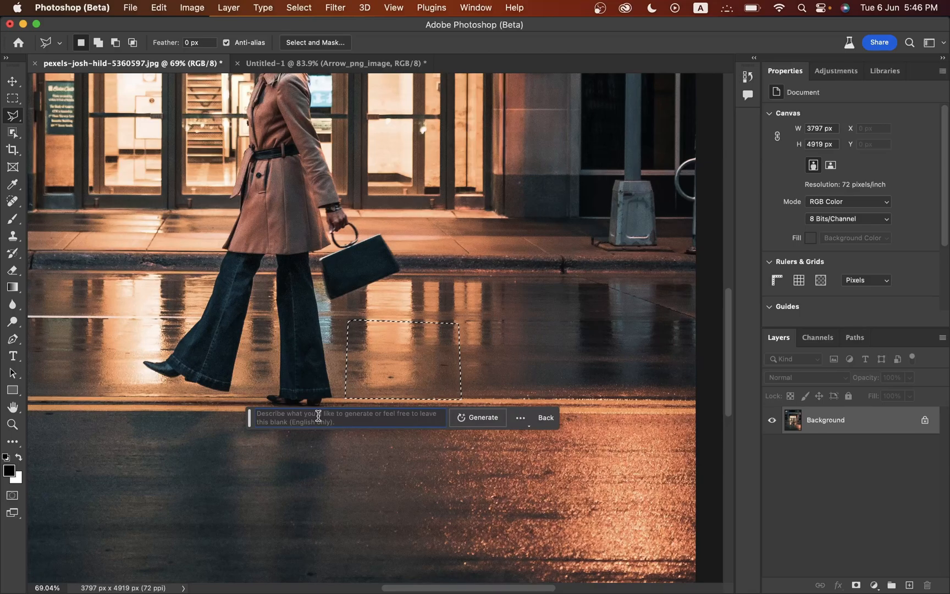
type("White")
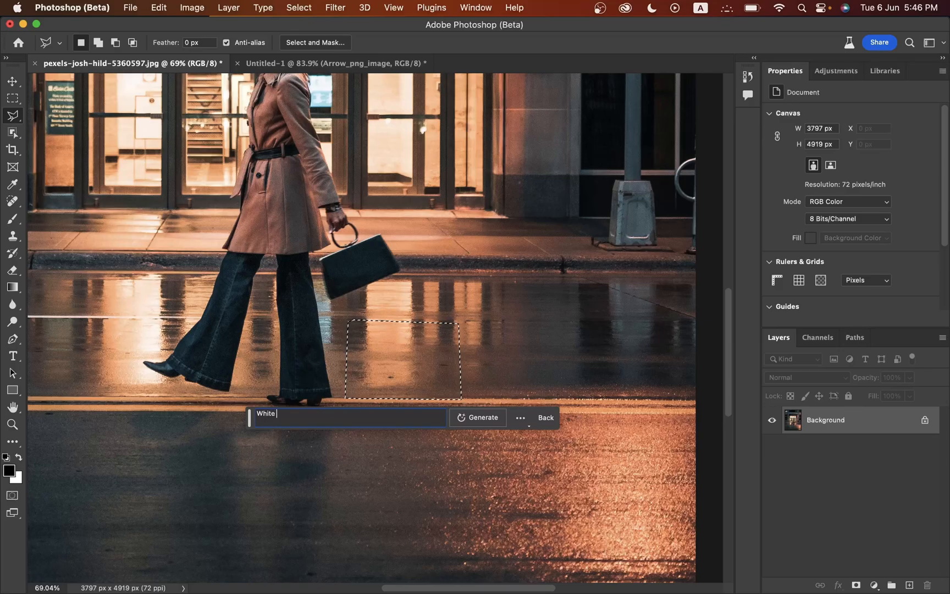
type("puppy")
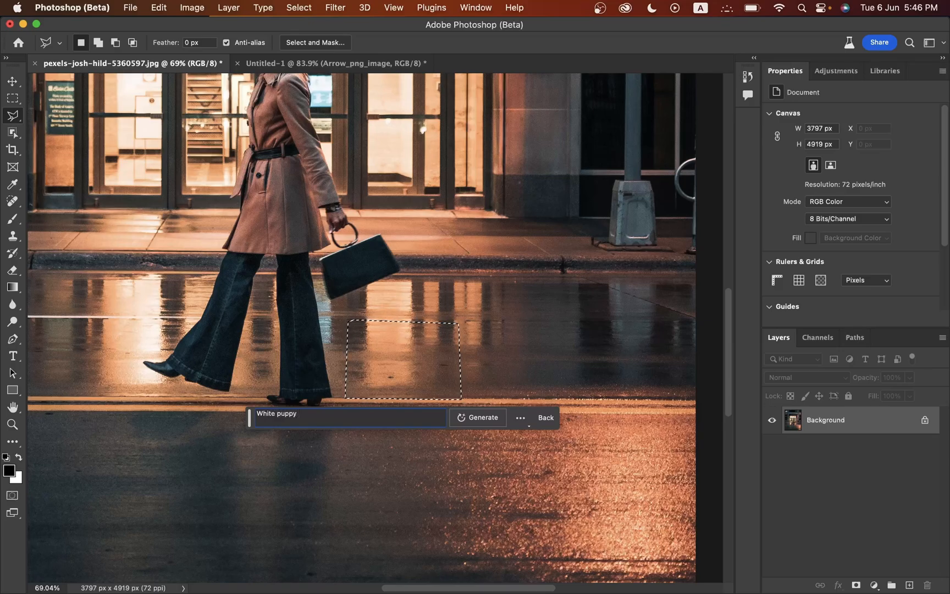
type("walking")
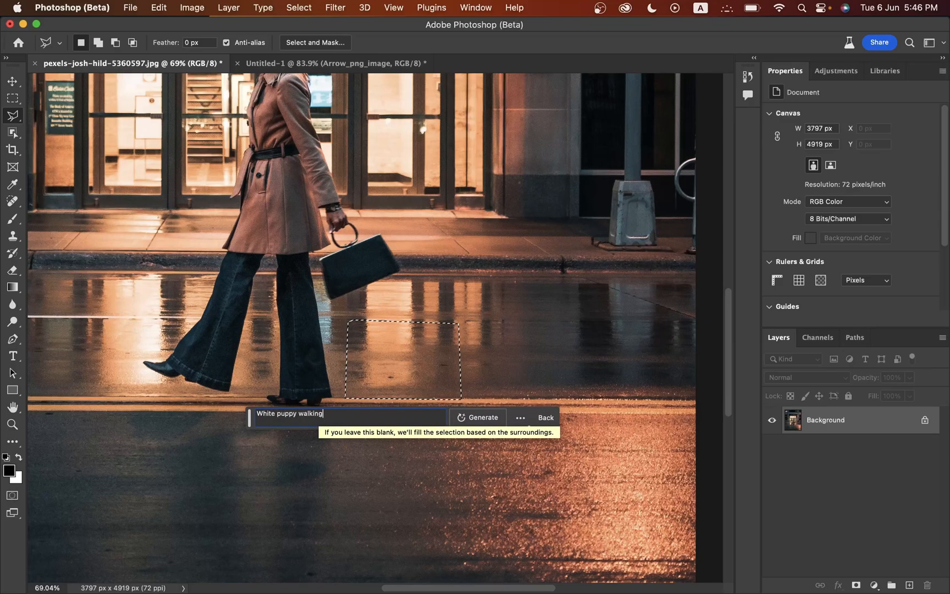
left_click(478, 417)
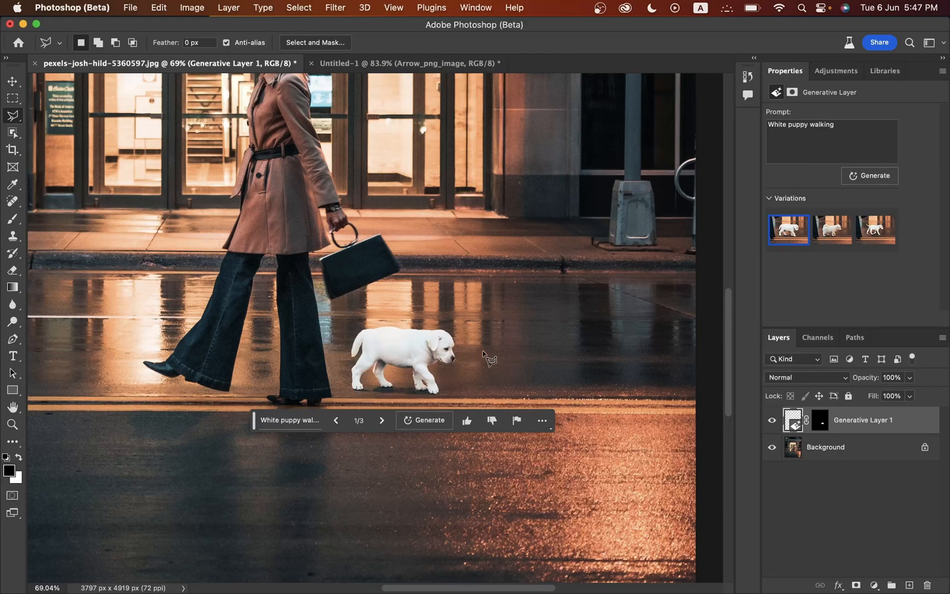
left_click(831, 229)
type("wet")
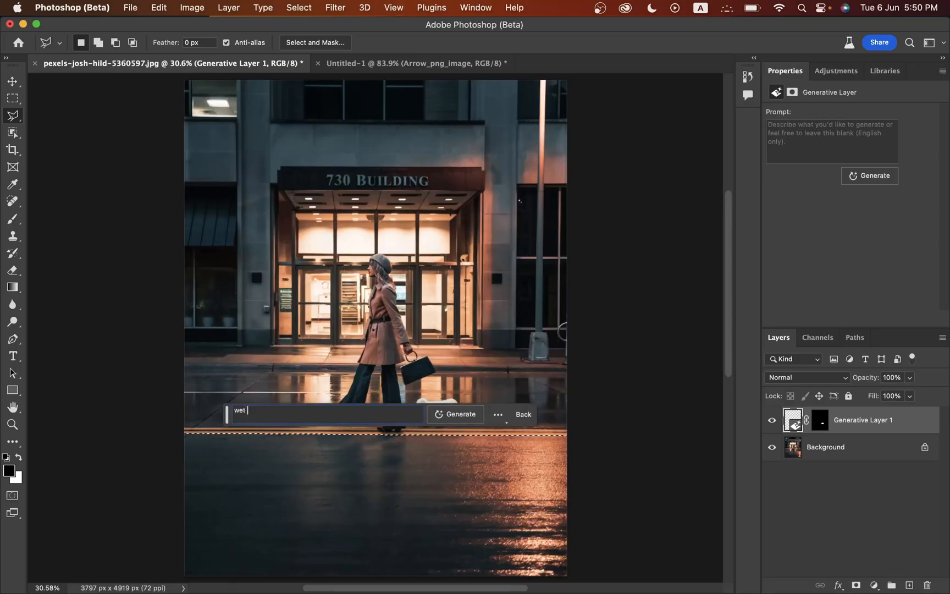
Generate 'wet reflection' on the lower street and switch to the third variation
type("reflec")
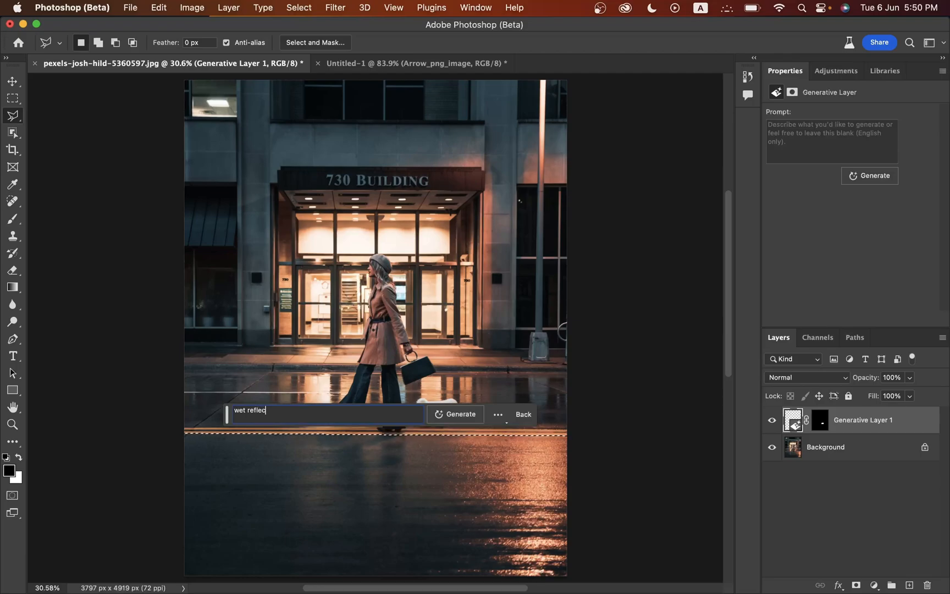
left_click(460, 414)
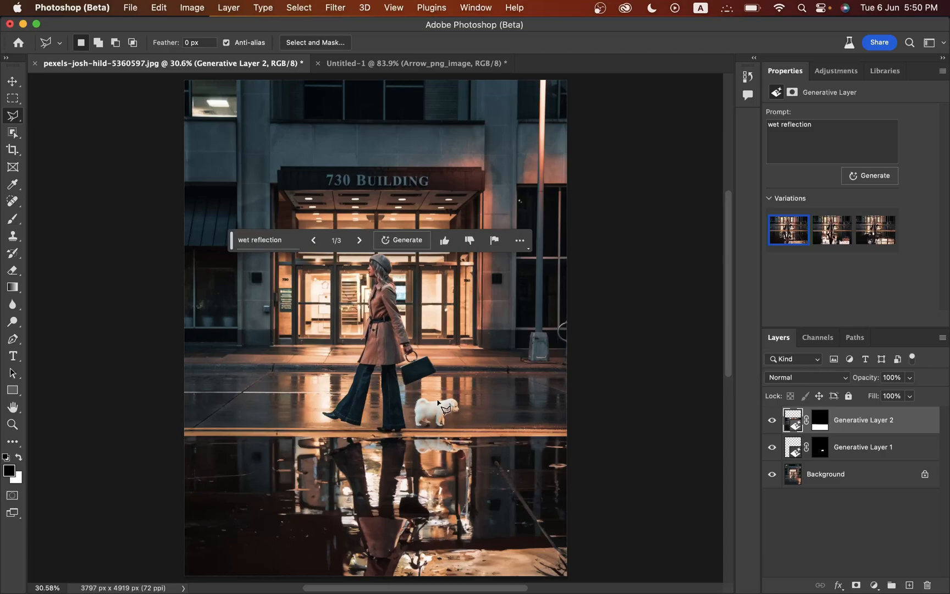
left_click(831, 229)
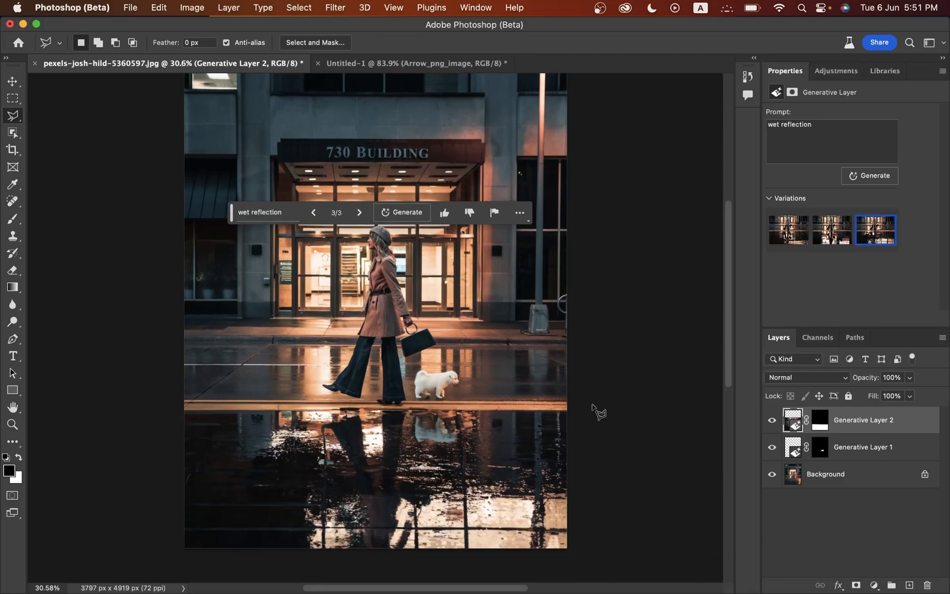
left_click(831, 230)
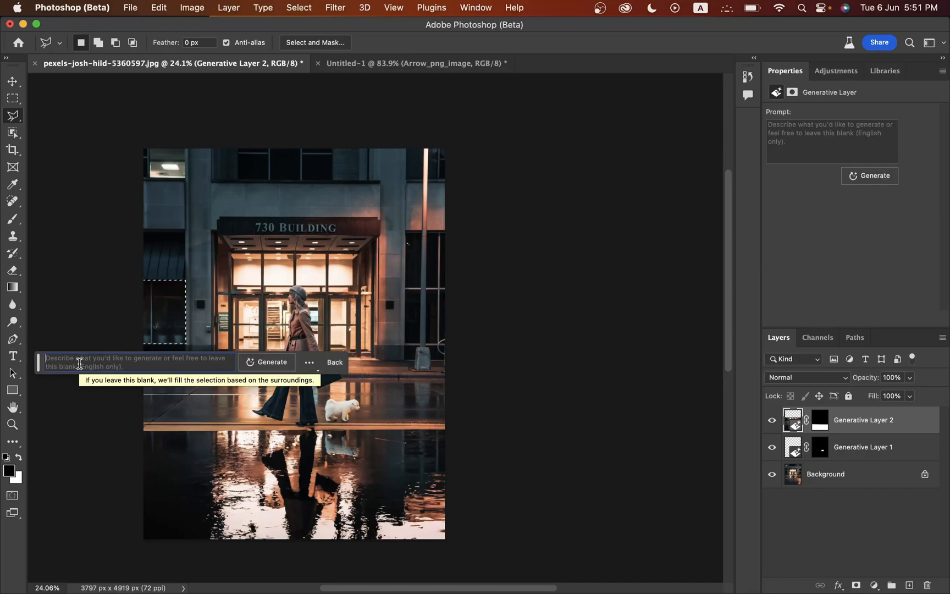
Generate 'flowers shop from glass' in the left window, compare variations, keep the white one
type("flowers")
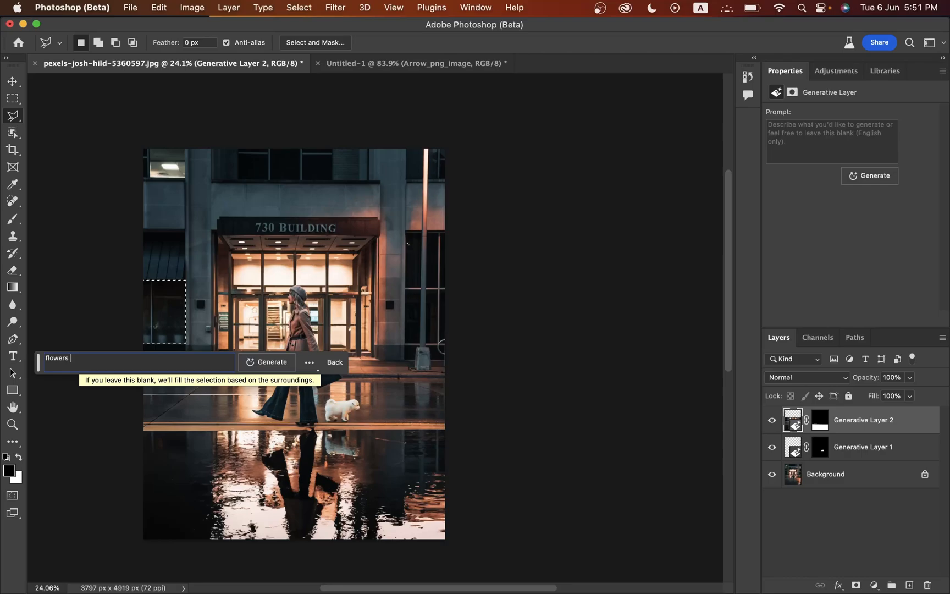
type("shop from gla")
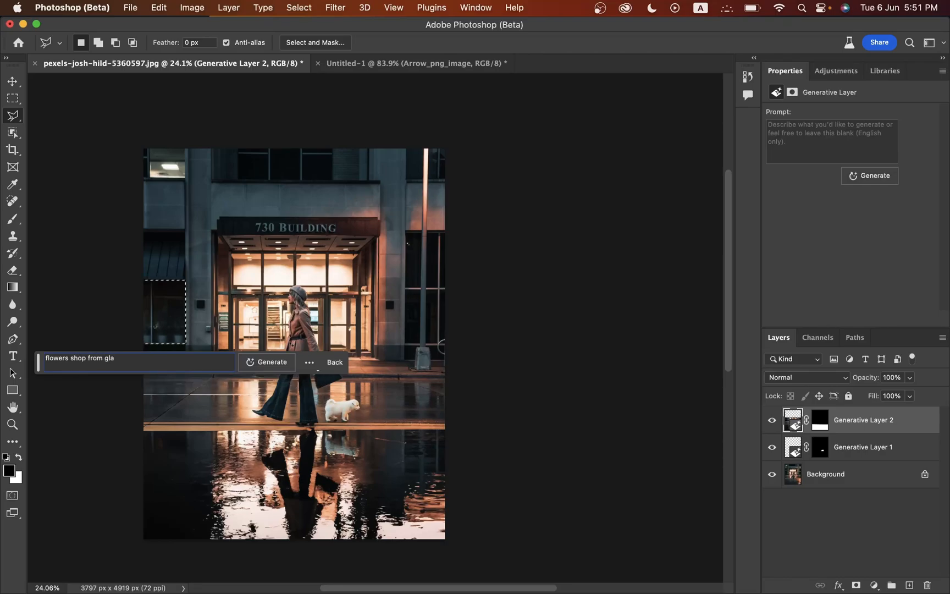
type("ss")
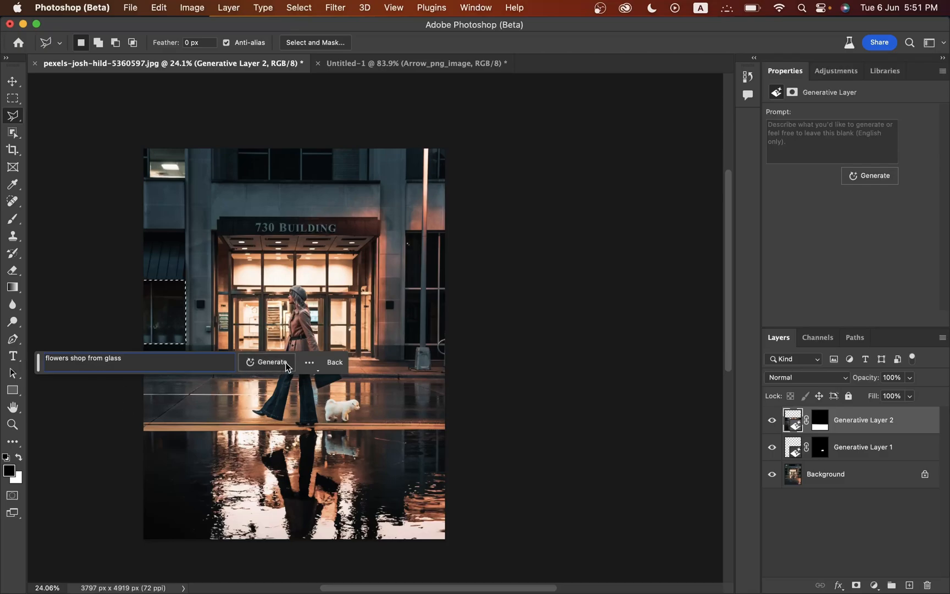
left_click(271, 362)
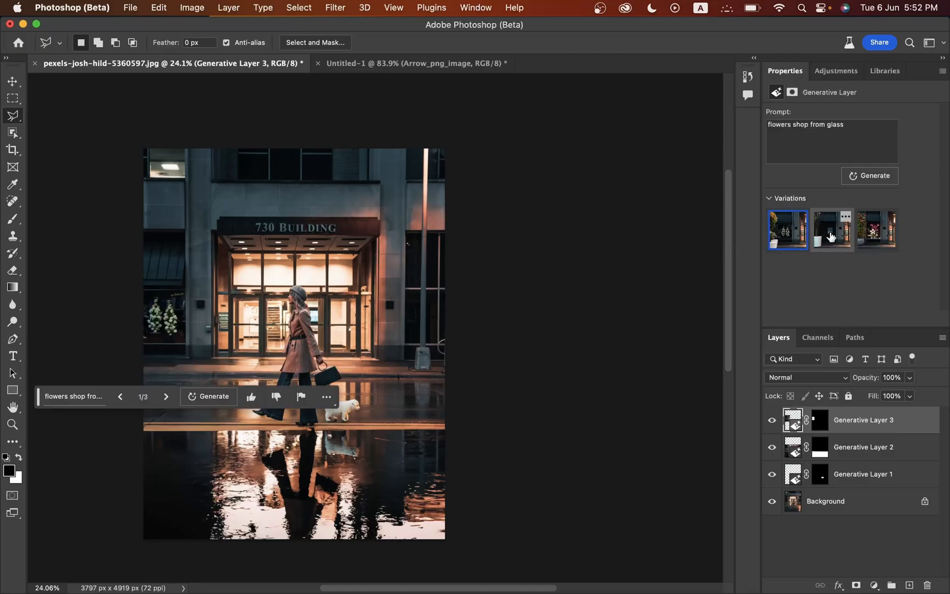
left_click(876, 230)
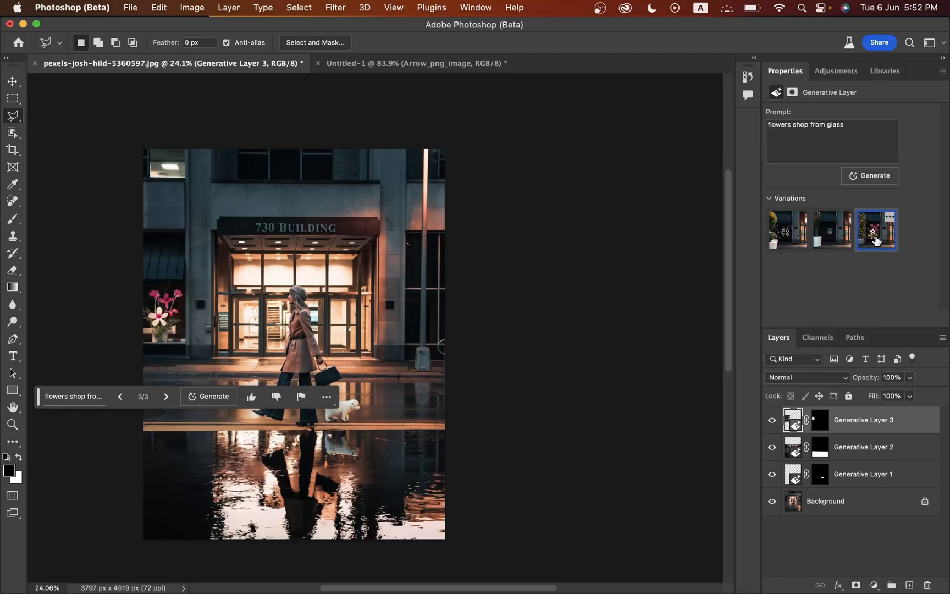
left_click(787, 230)
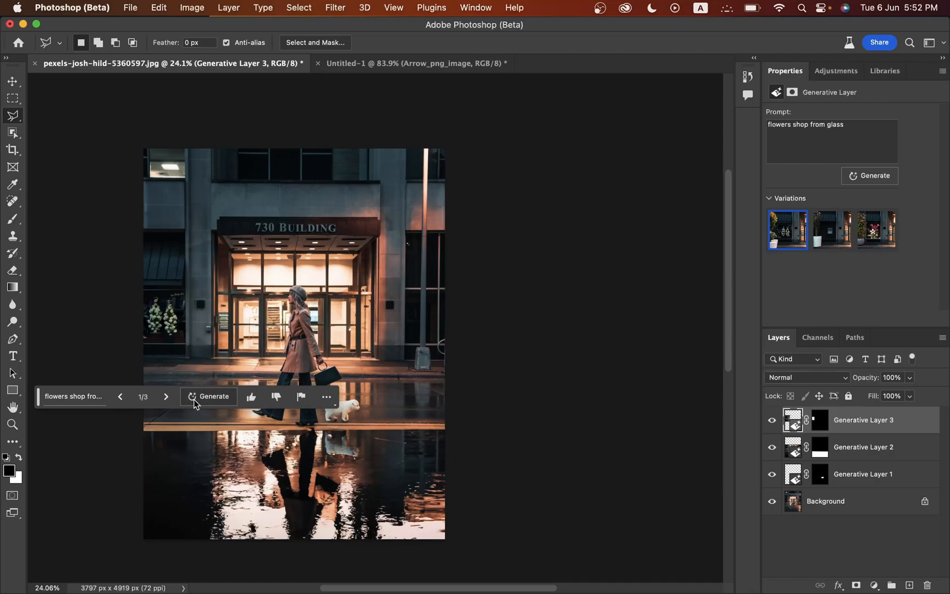
mouse_move(213, 396)
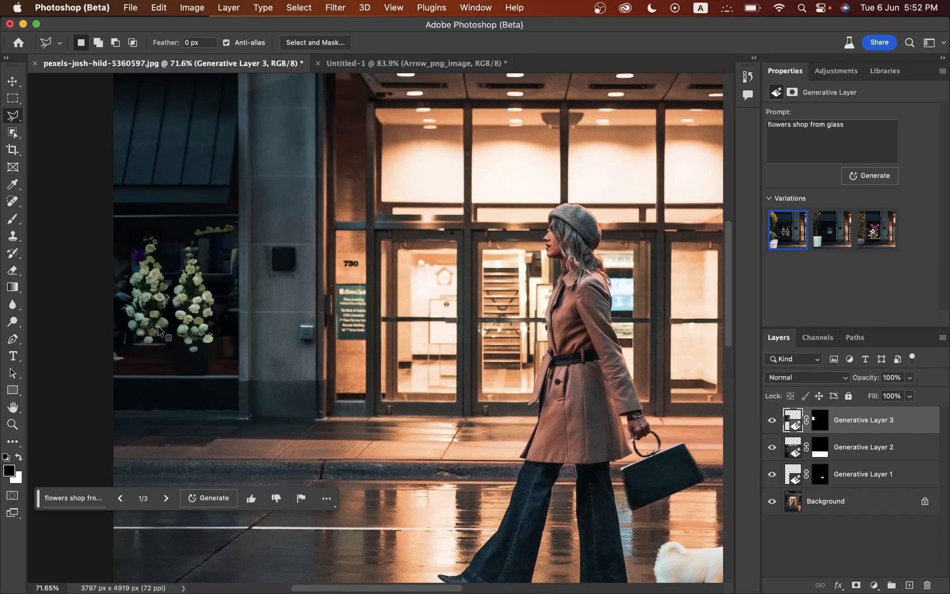
mouse_move(194, 300)
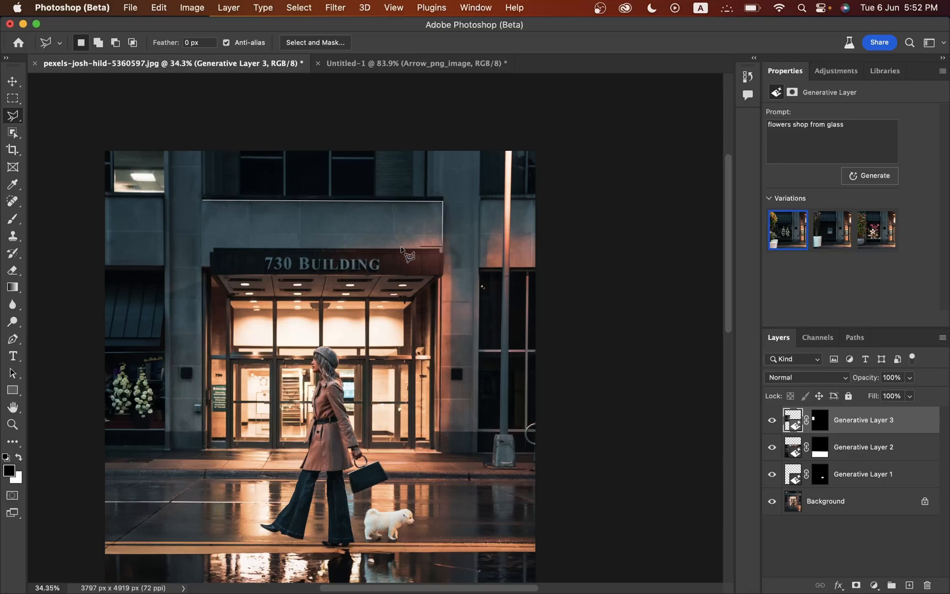
Select the wall above the entrance, generate 'text in neon sign', choose the red variation
left_click_drag(406, 254, 213, 209)
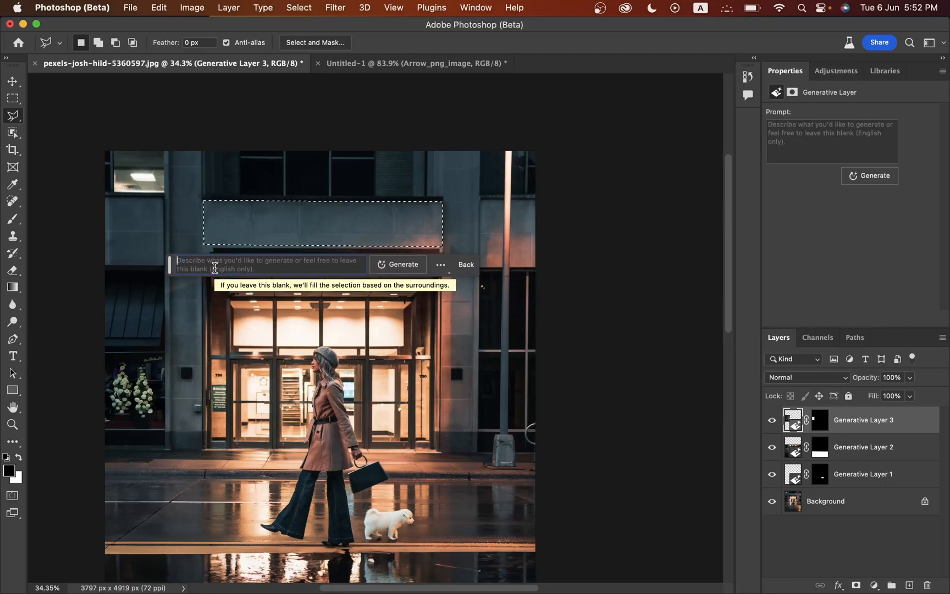
type("text in neon")
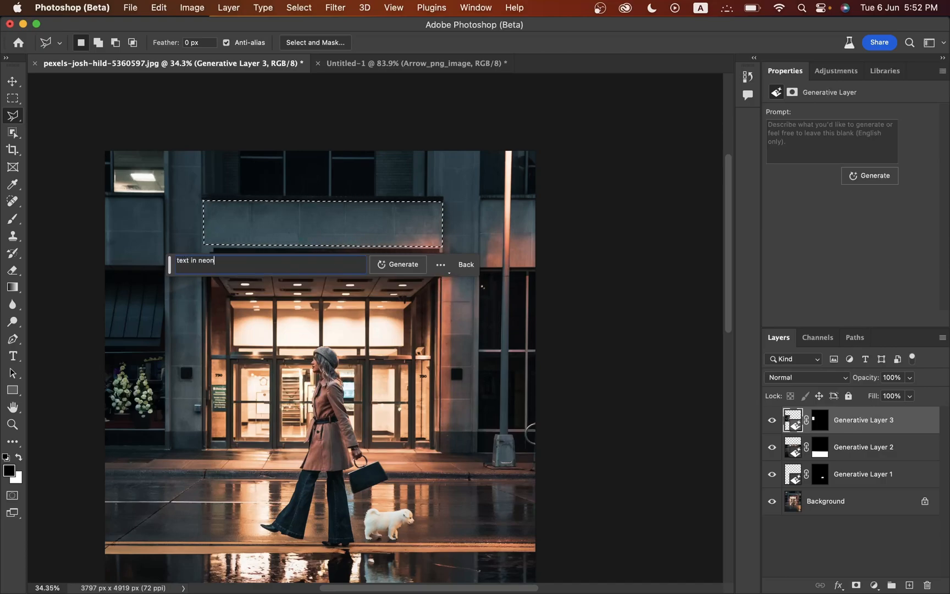
type("sign")
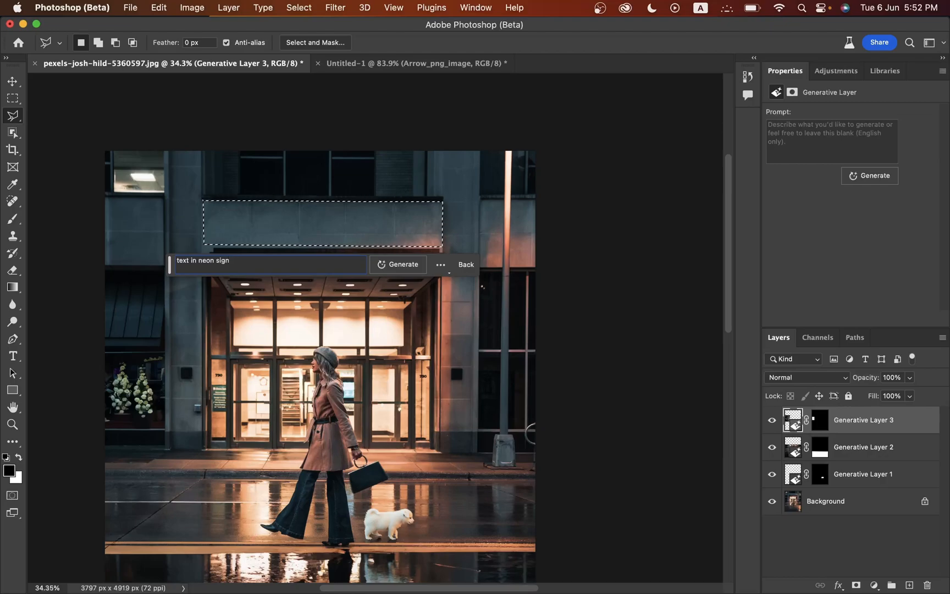
left_click(402, 264)
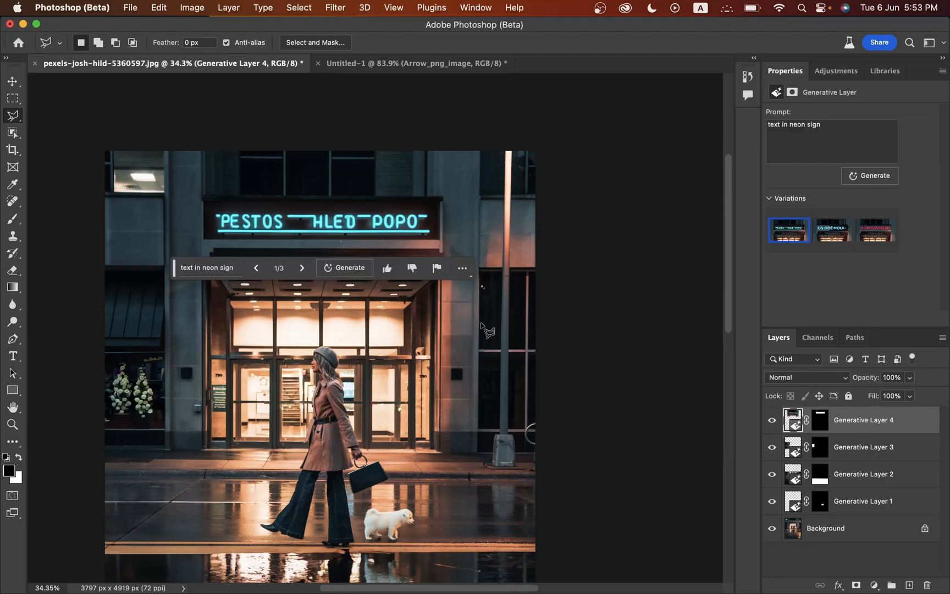
left_click(831, 231)
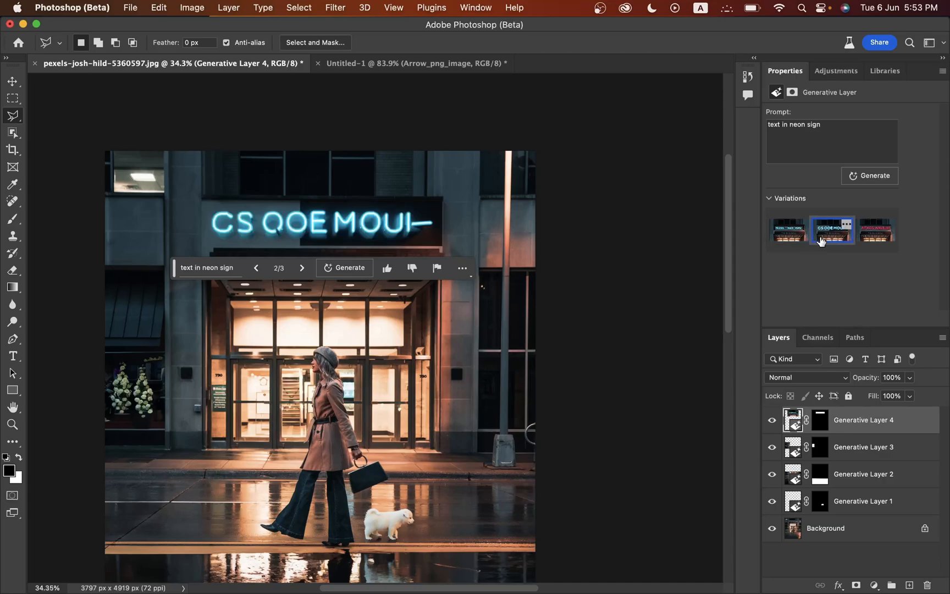
left_click(874, 230)
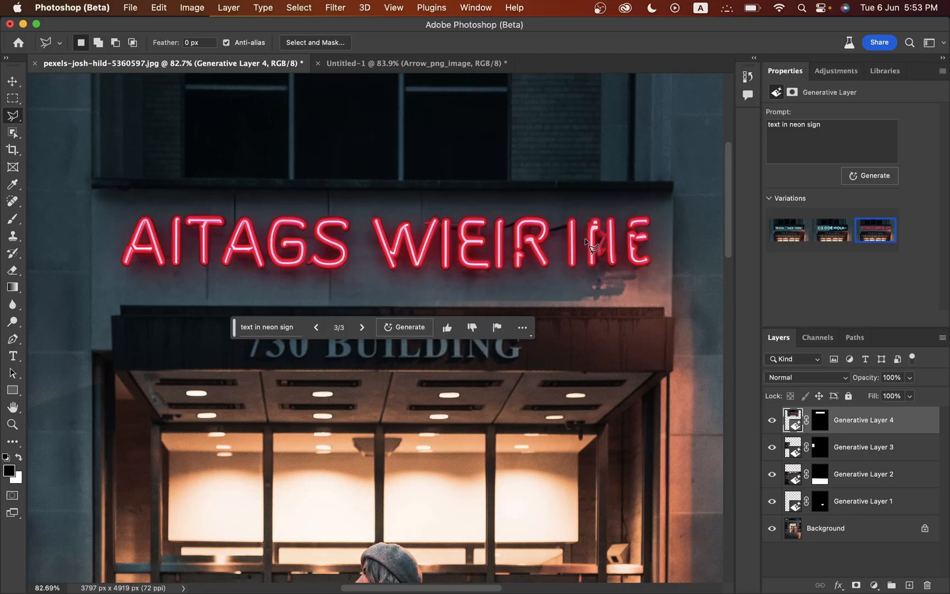
mouse_move(567, 263)
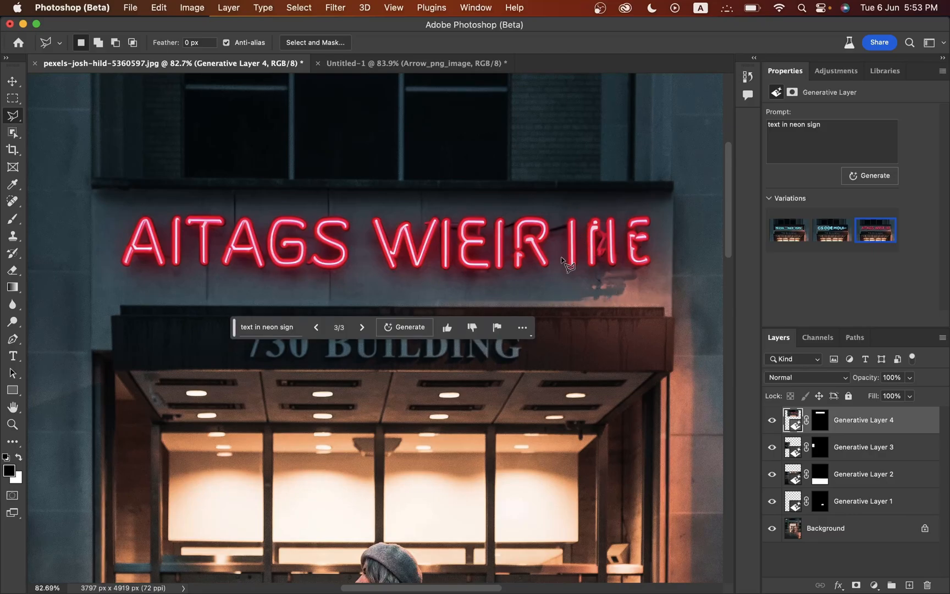